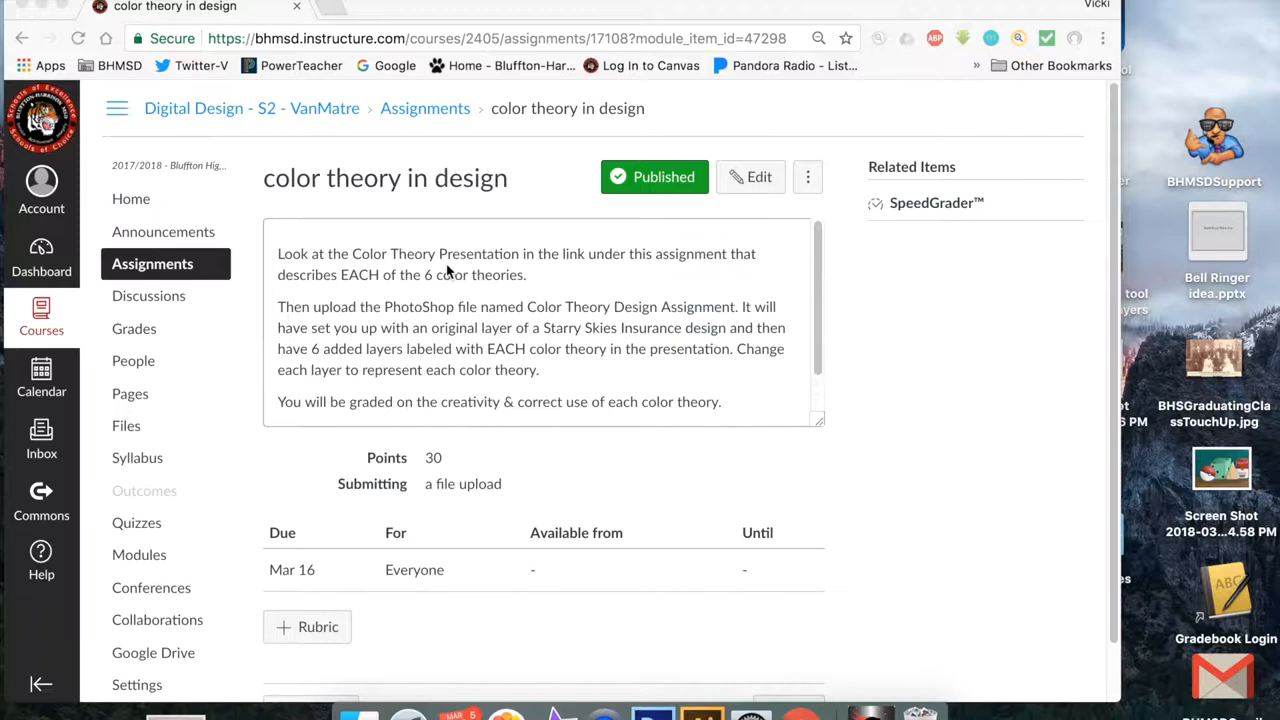
mouse_move(236, 556)
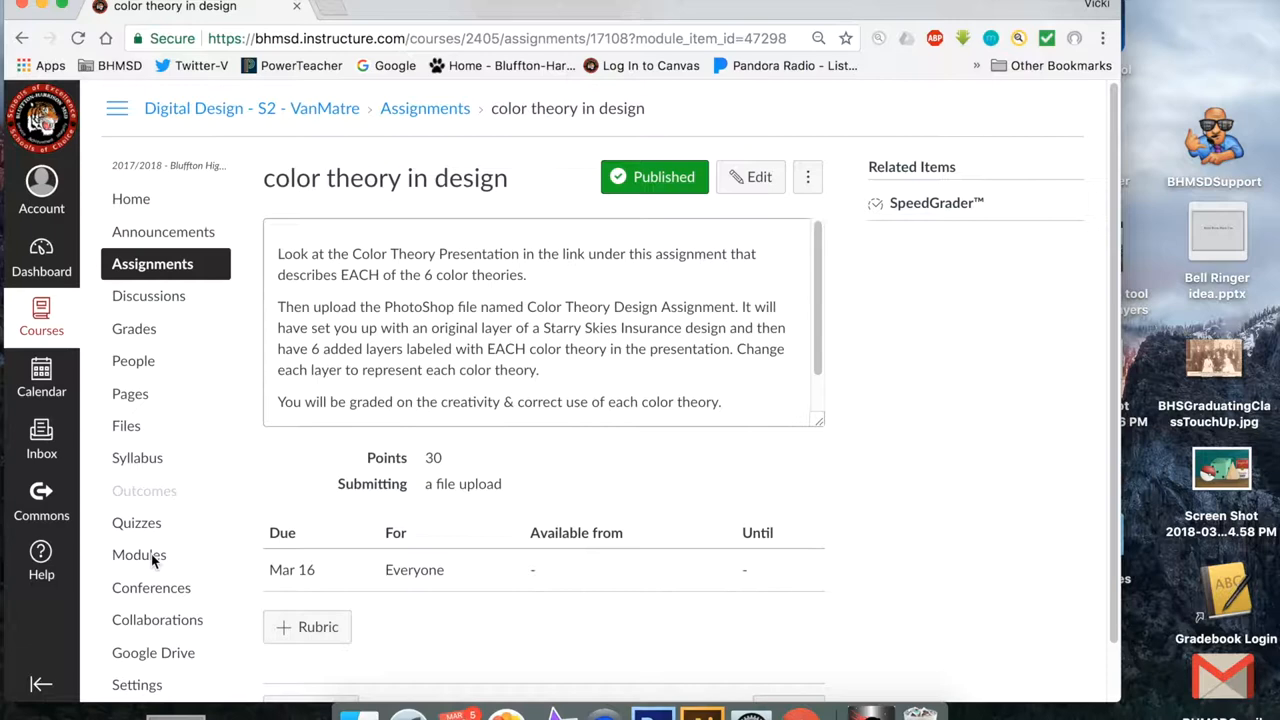
Show the course Modules page listing the PS Color Theory module.
click(140, 554)
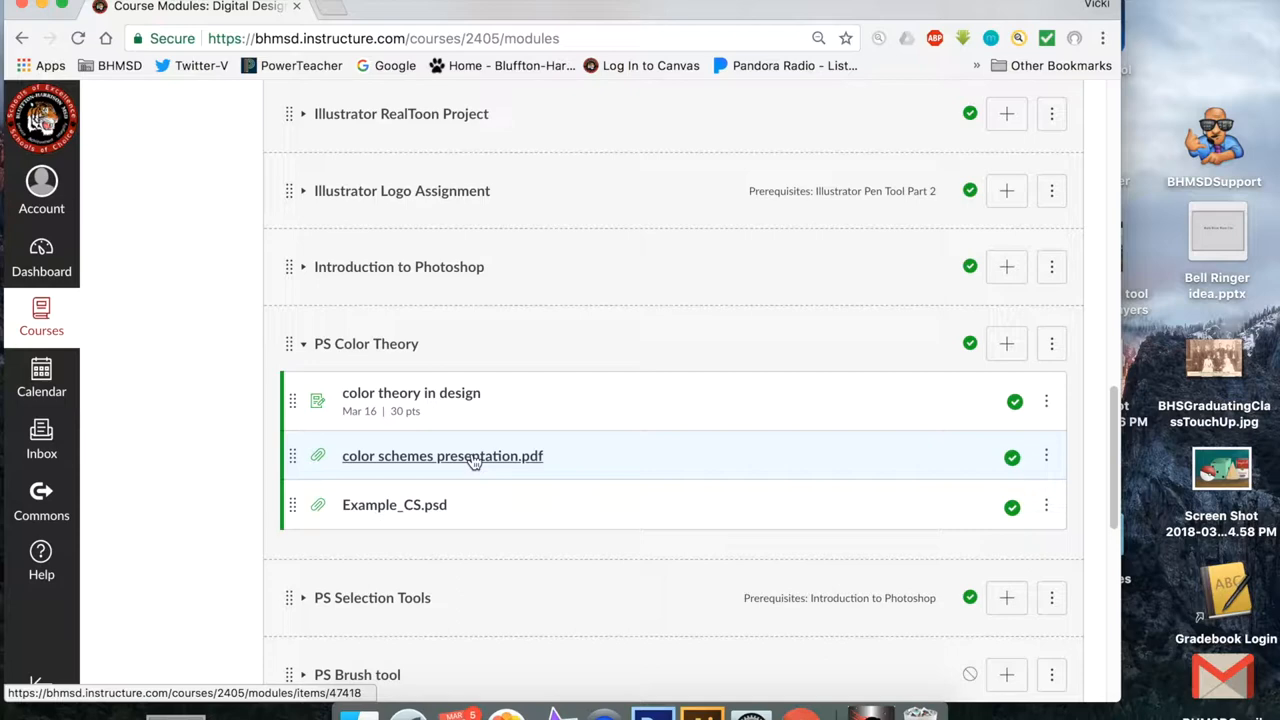
View color schemes presentation.pdf and page down to the Complementary slide (10 of 26).
click(442, 456)
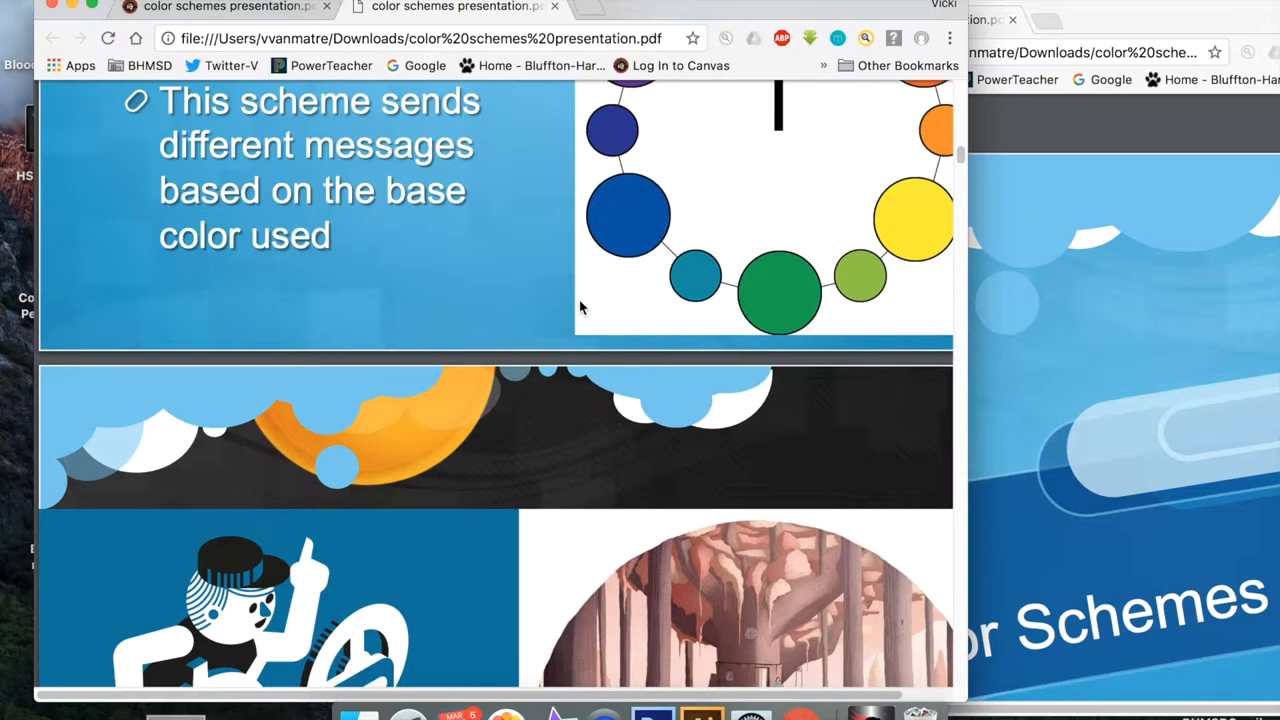
scroll(down, 3)
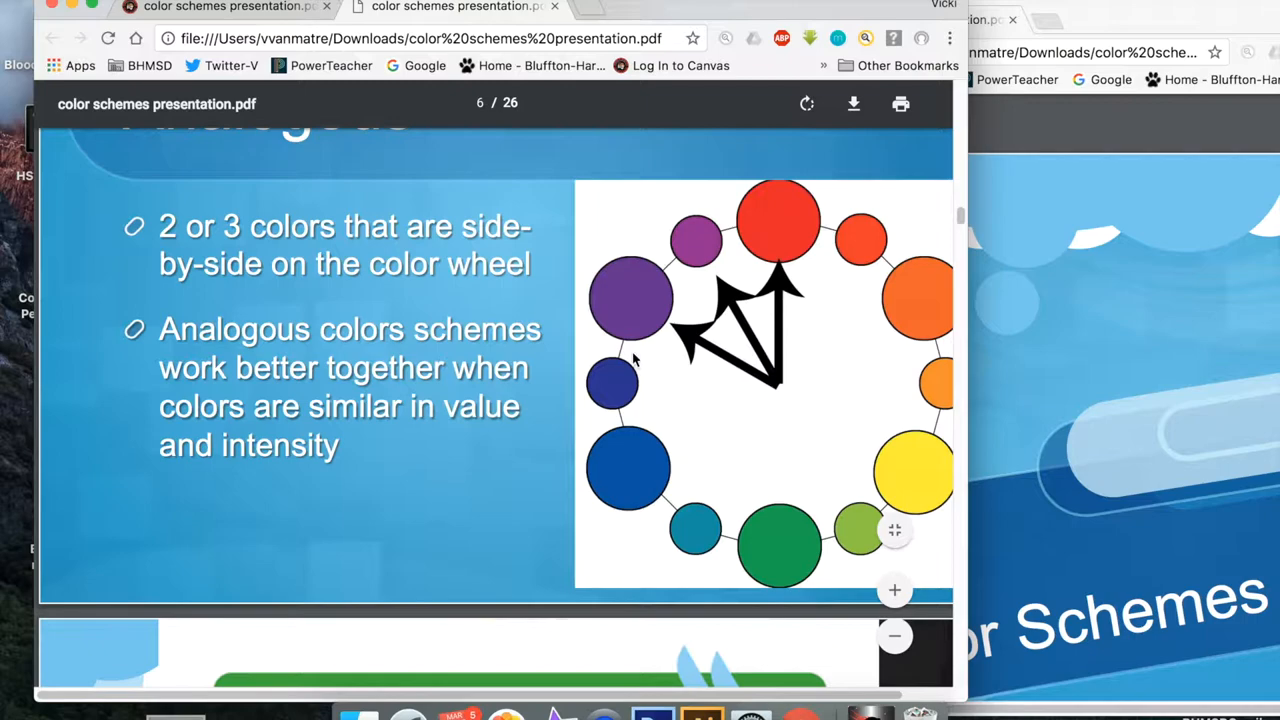
scroll(down, 3)
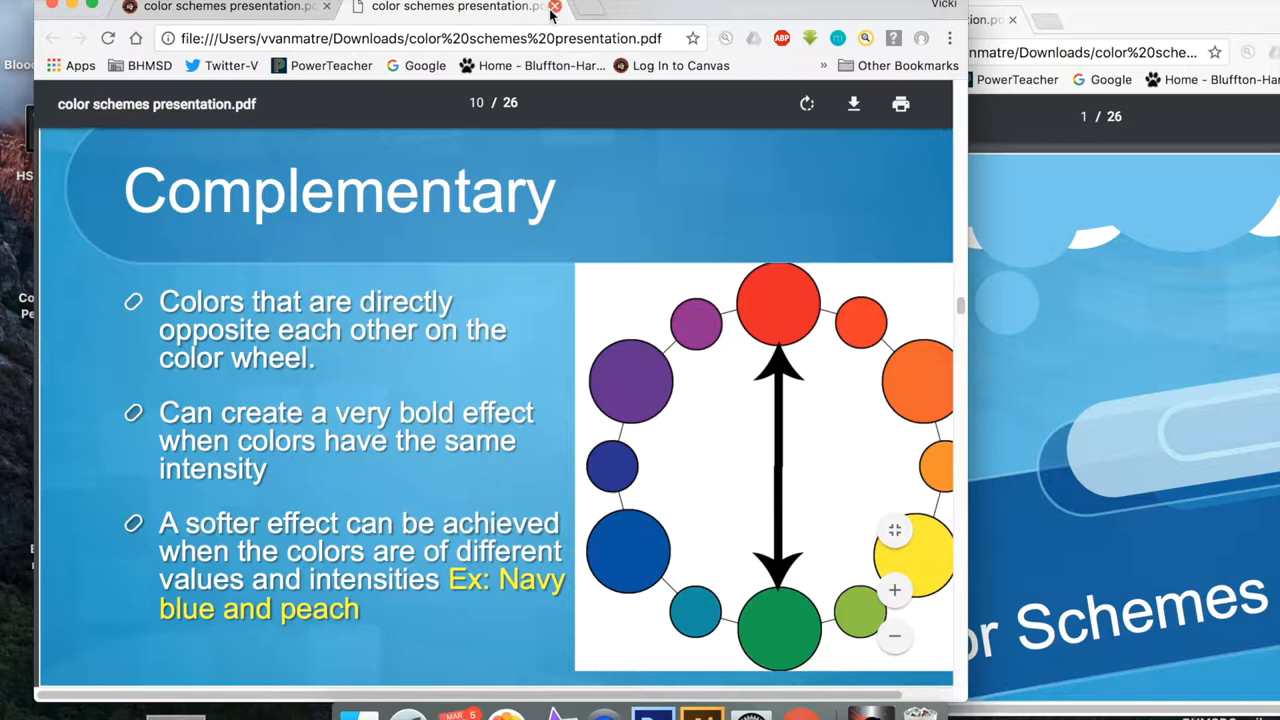
Leave the PDF and reach the Example_CS.psd file page with its 4.02 MB download.
click(556, 8)
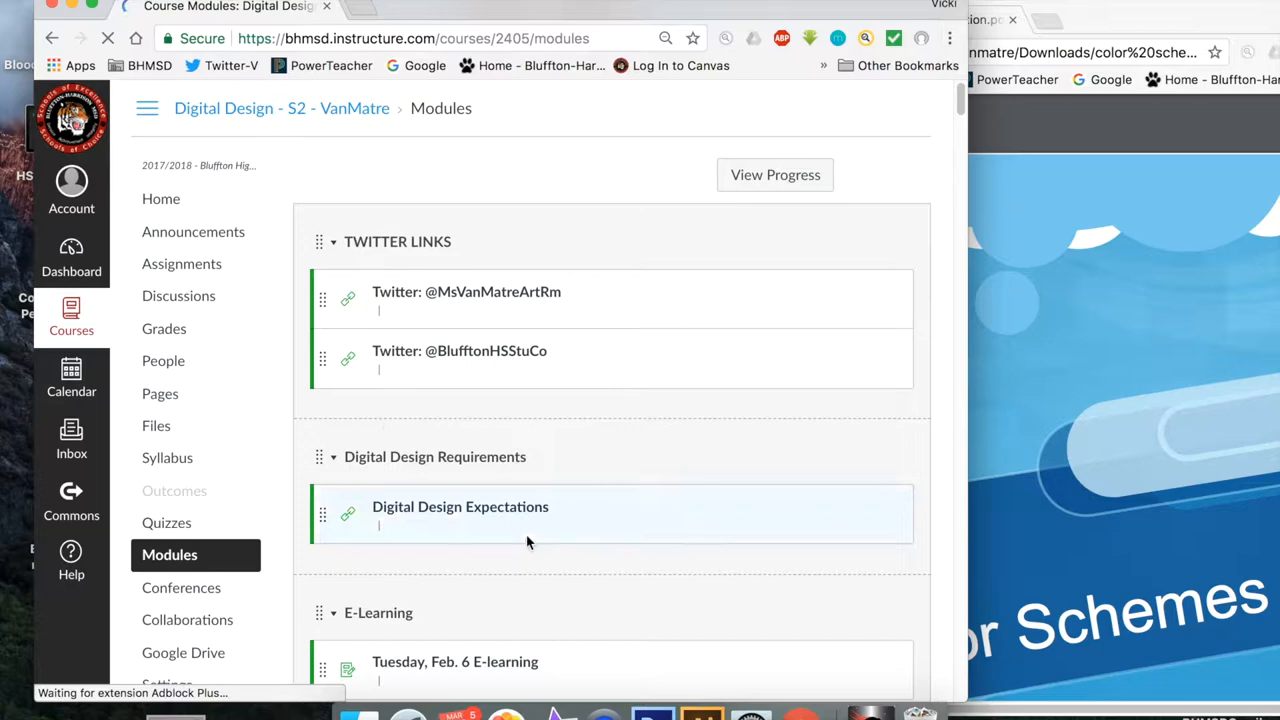
scroll(down, 3)
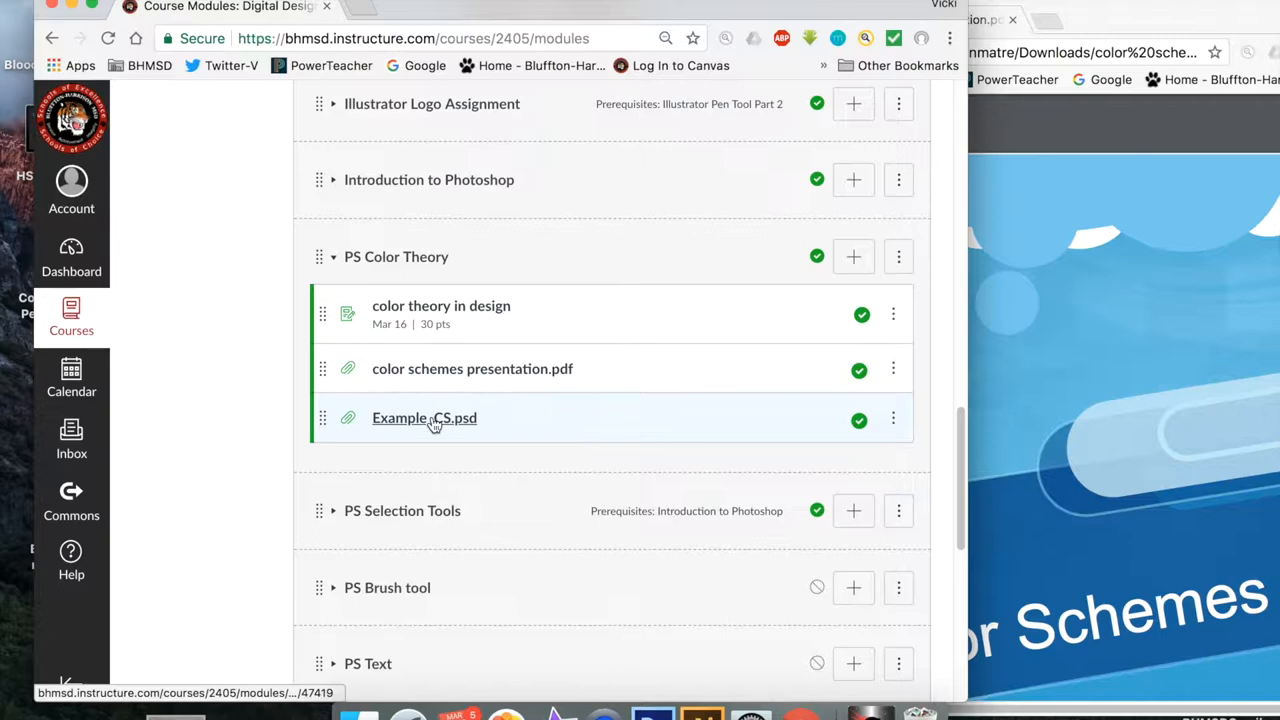
mouse_move(424, 418)
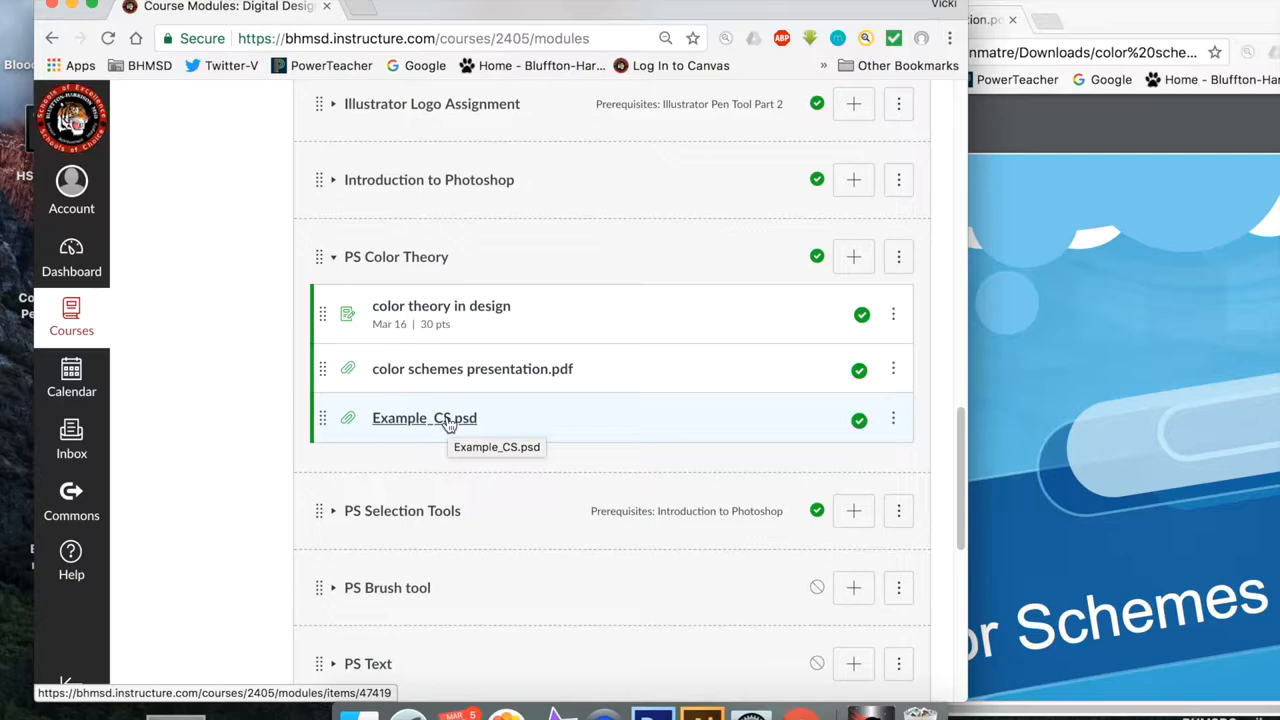
click(424, 418)
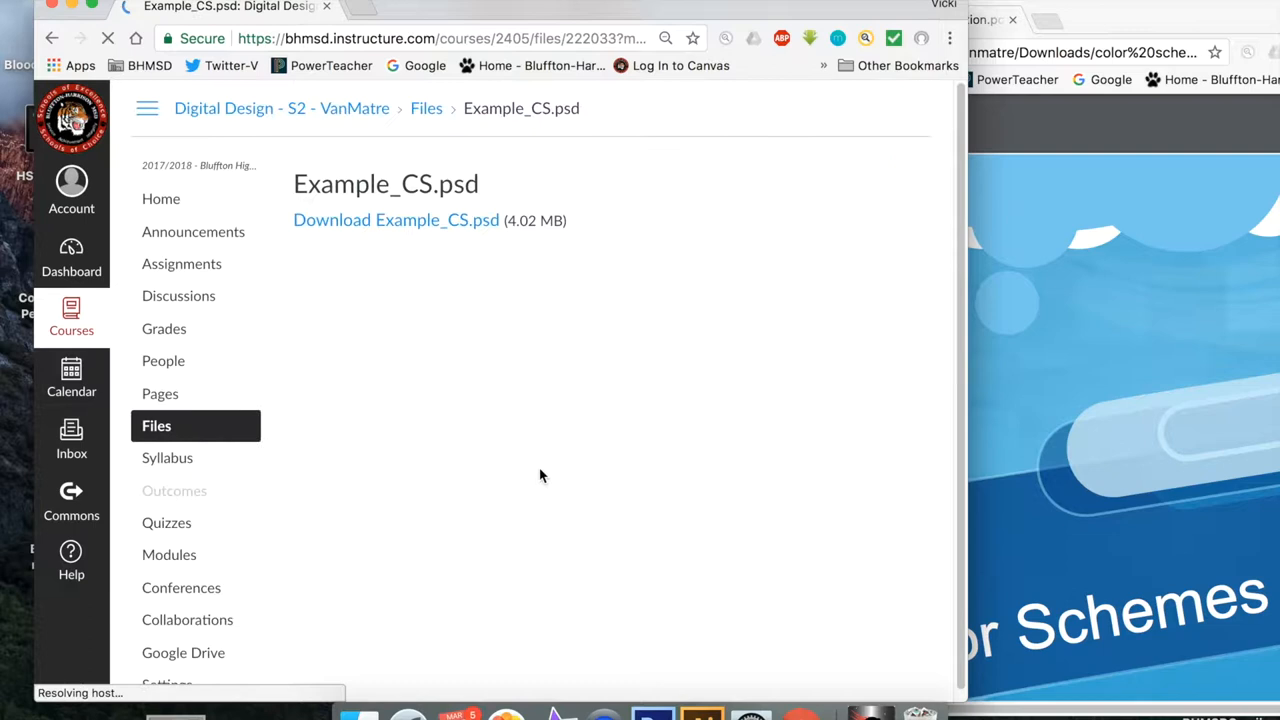
click(396, 220)
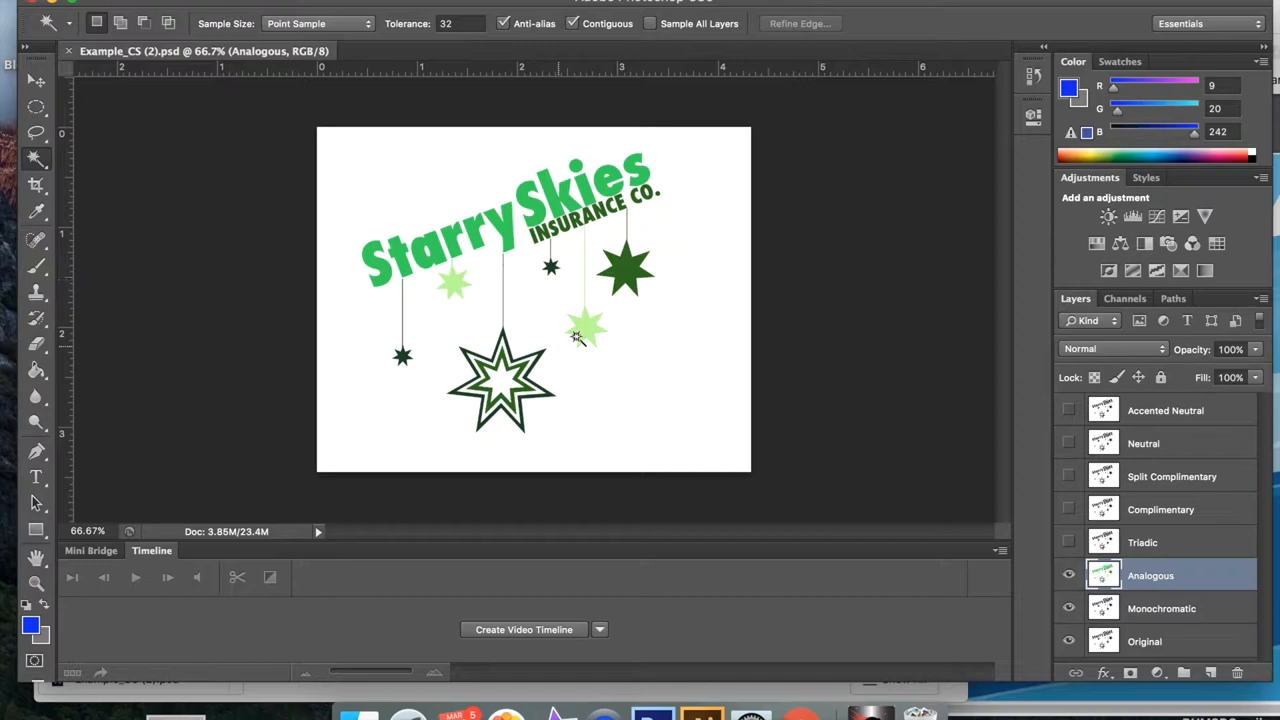
mouse_move(564, 348)
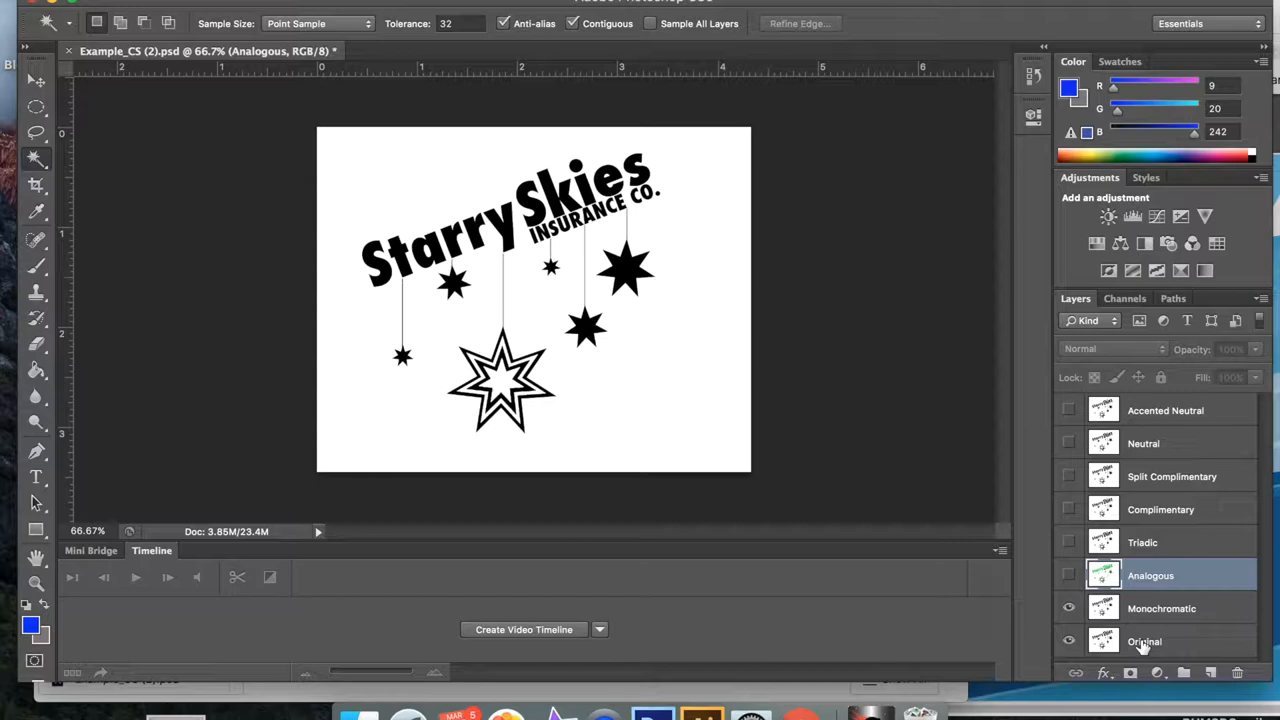
Make the Monochromatic layer active instead of the Original layer.
click(1144, 640)
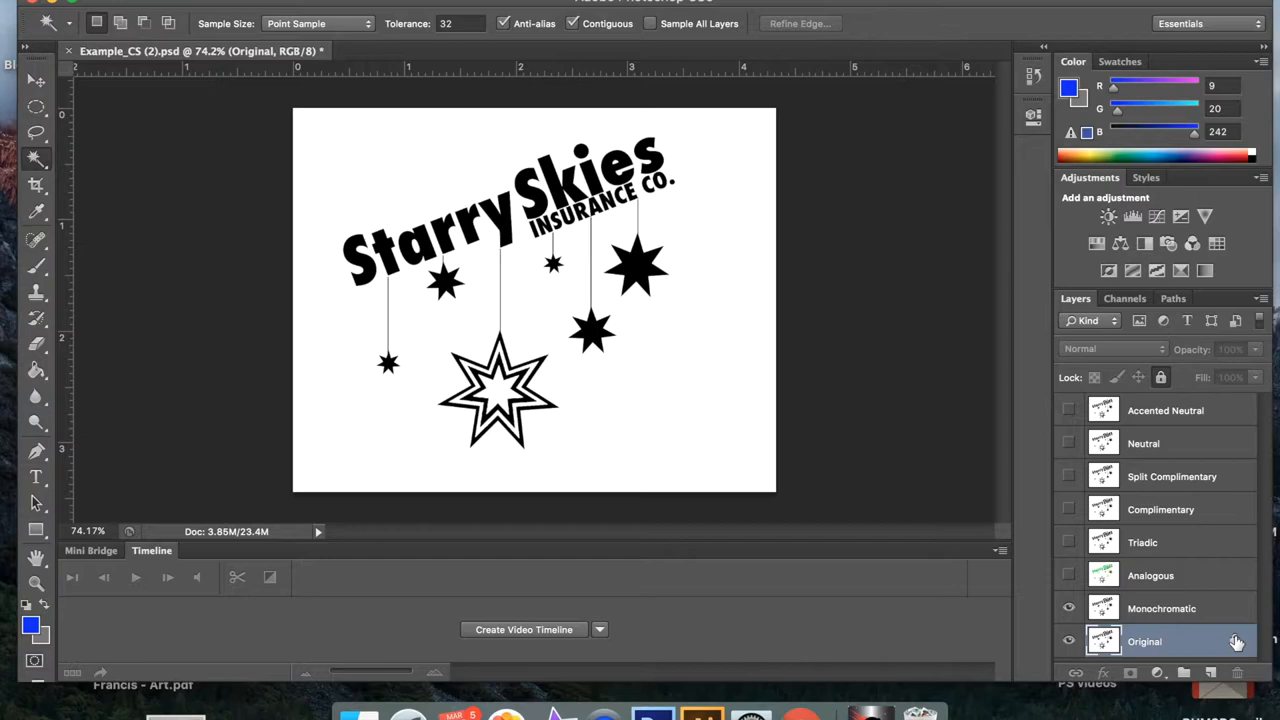
click(1160, 608)
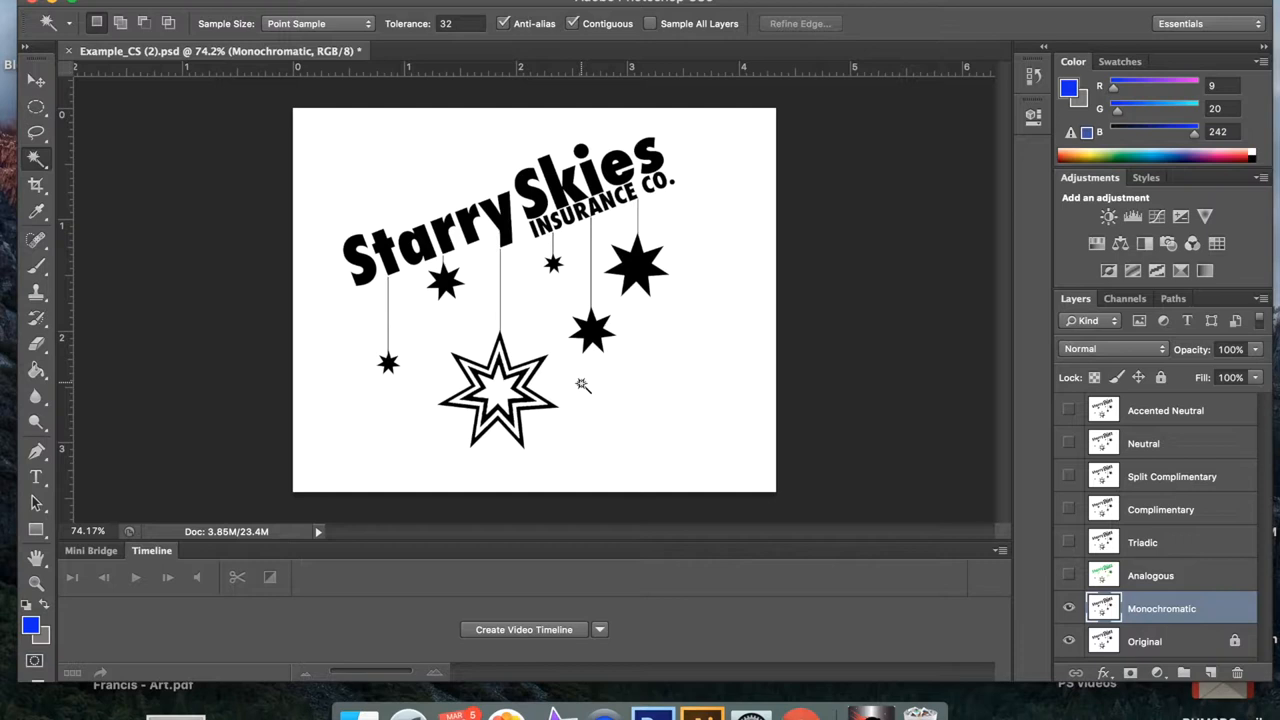
mouse_move(638, 410)
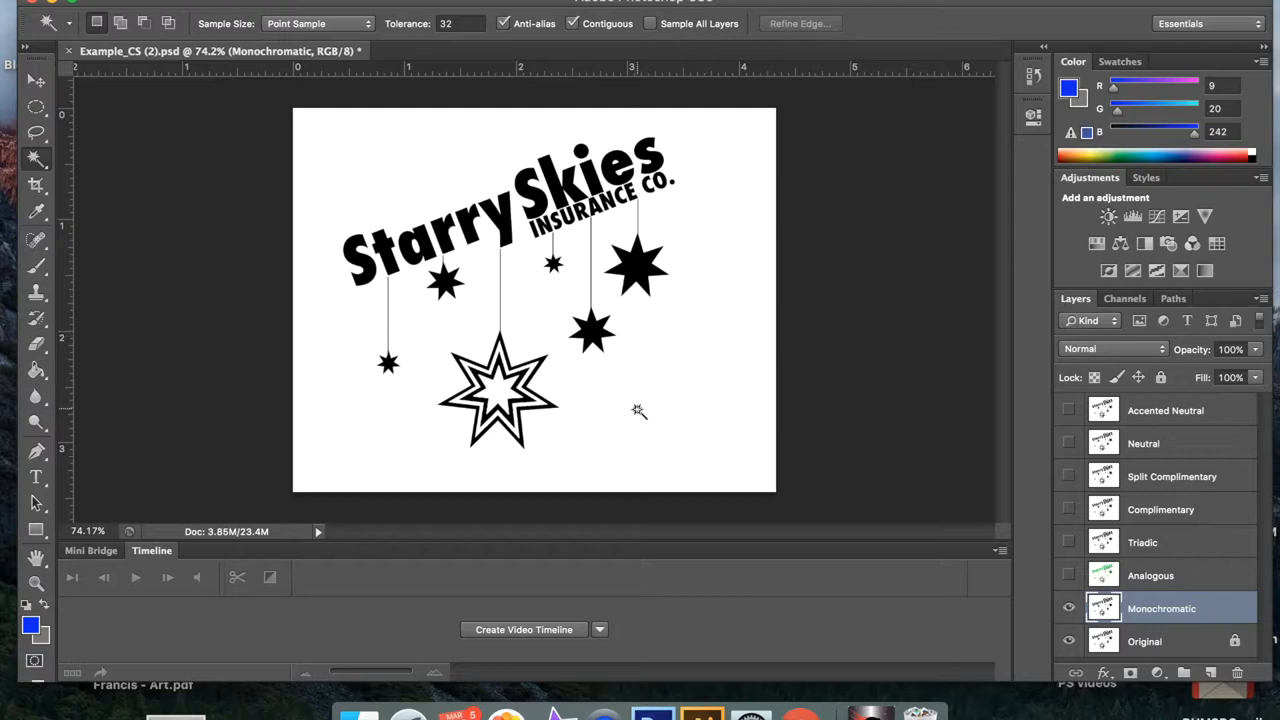
mouse_move(480, 252)
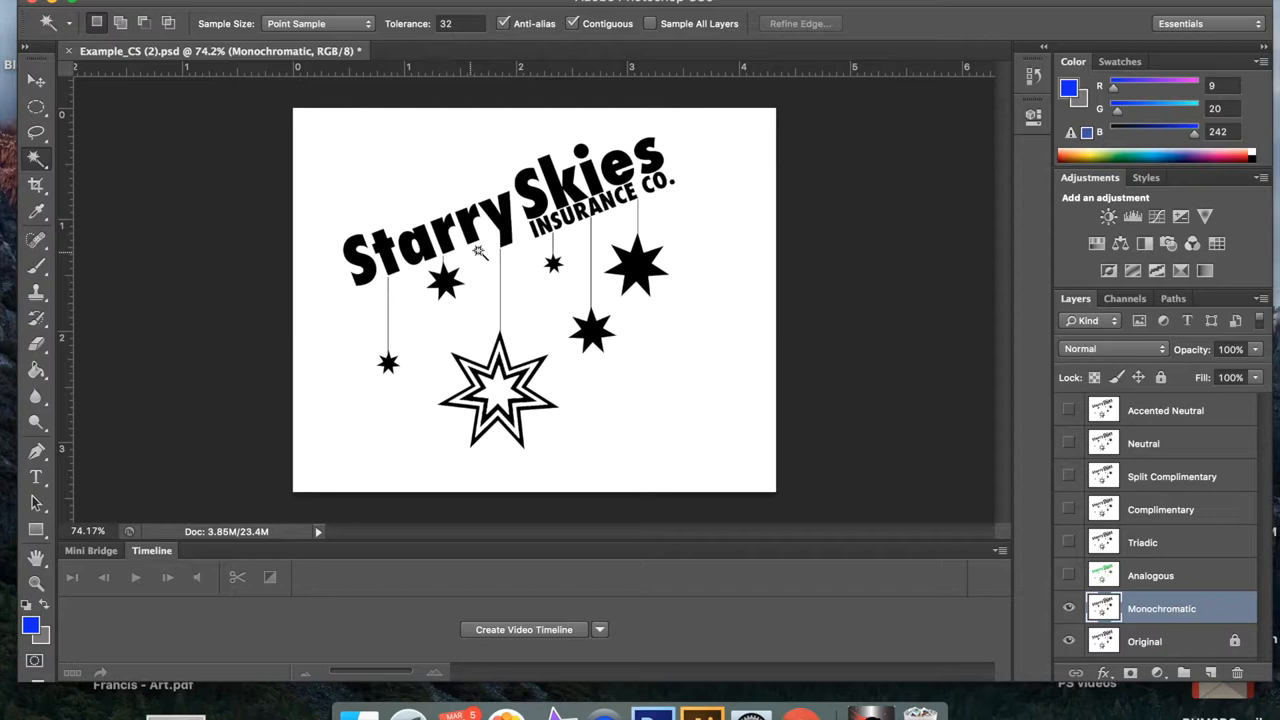
click(36, 160)
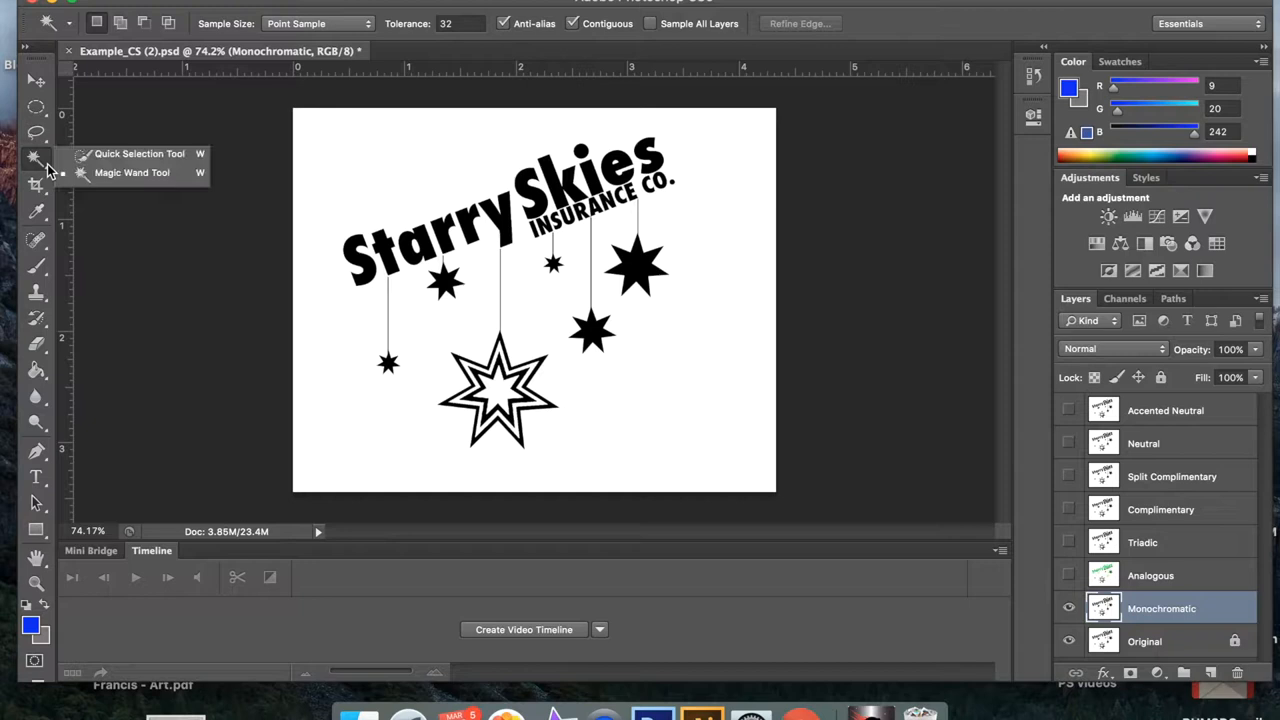
Switch from the Quick Selection tool to the Magic Wand for colour-based selection.
click(140, 152)
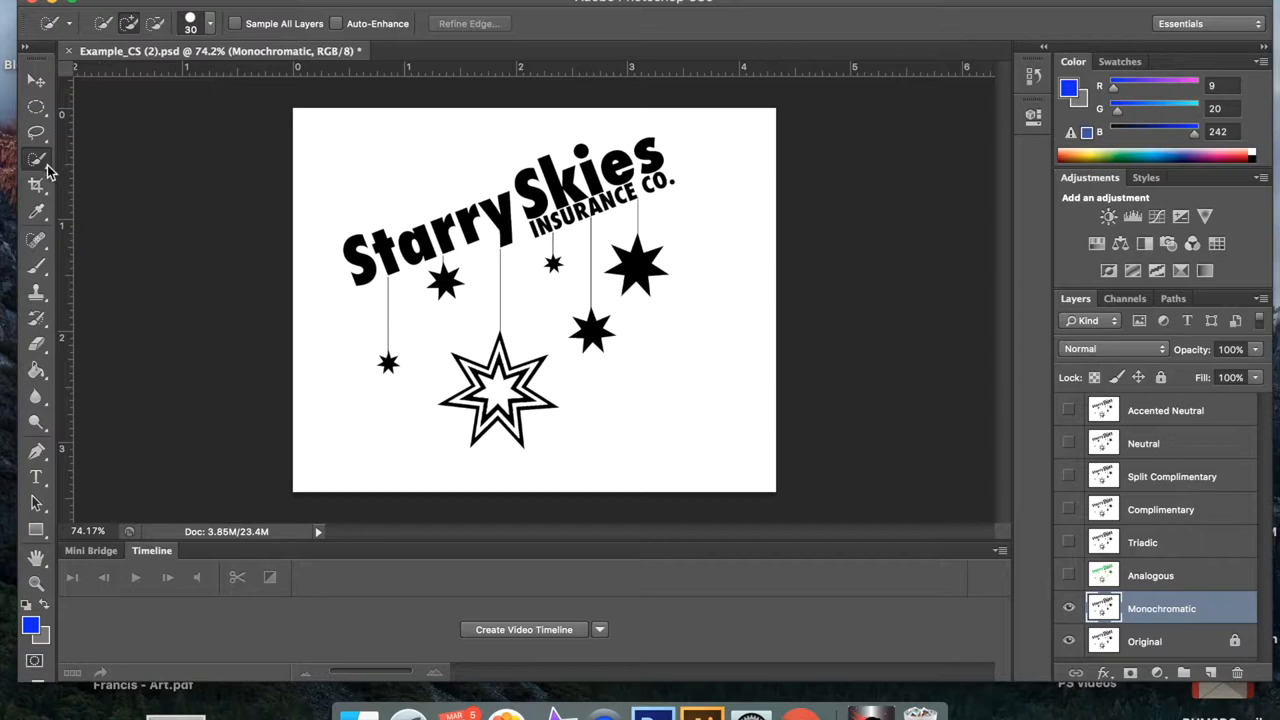
click(36, 160)
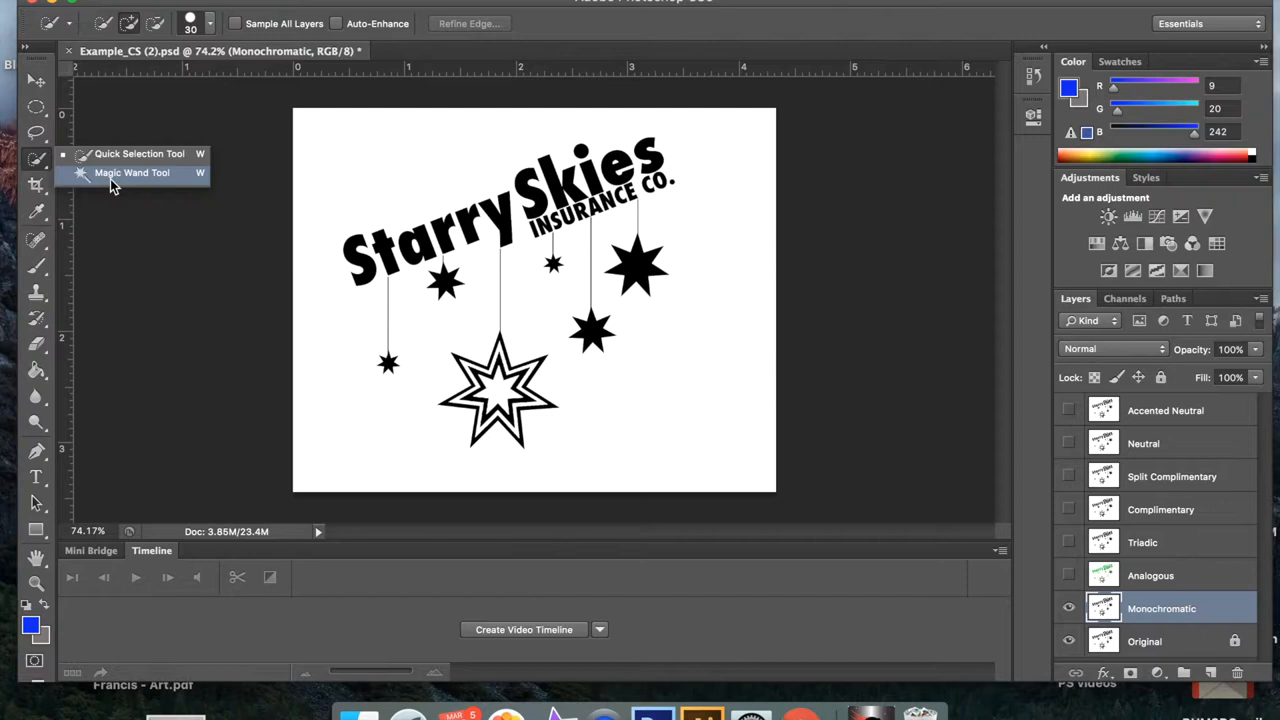
click(132, 172)
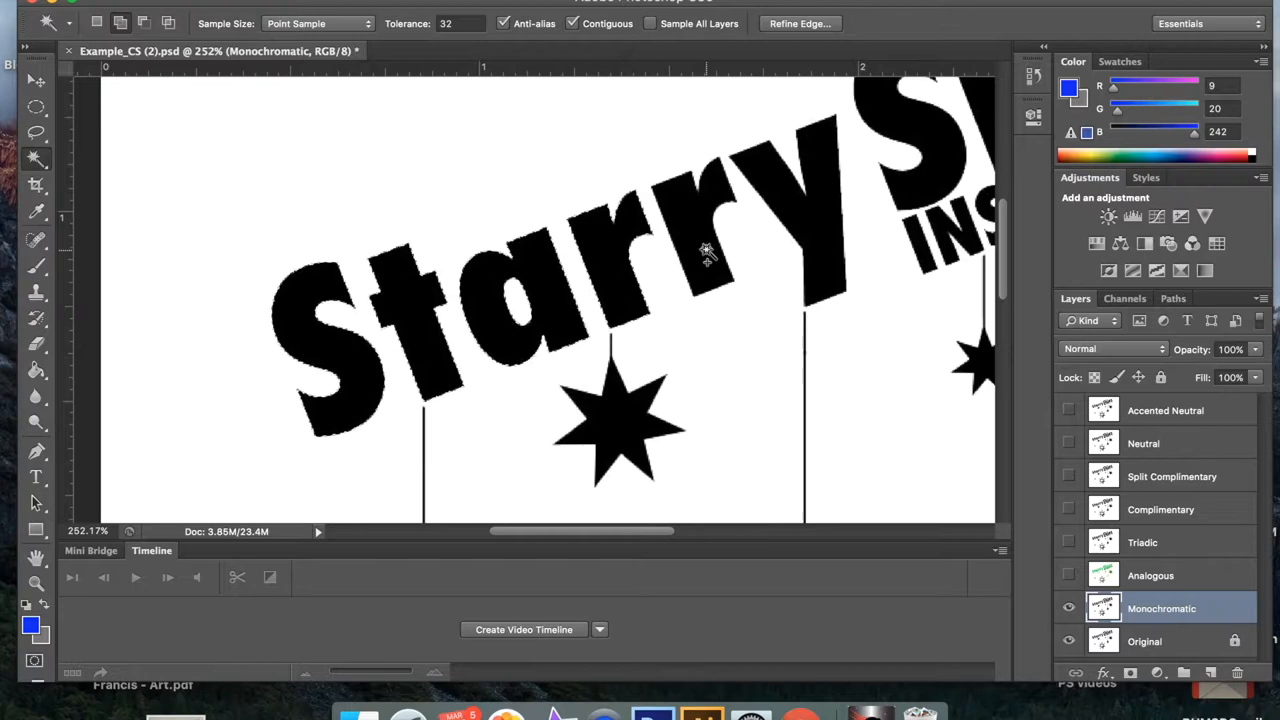
Set the foreground colour to deep blue #0b12ac for filling the Starry lettering.
click(708, 252)
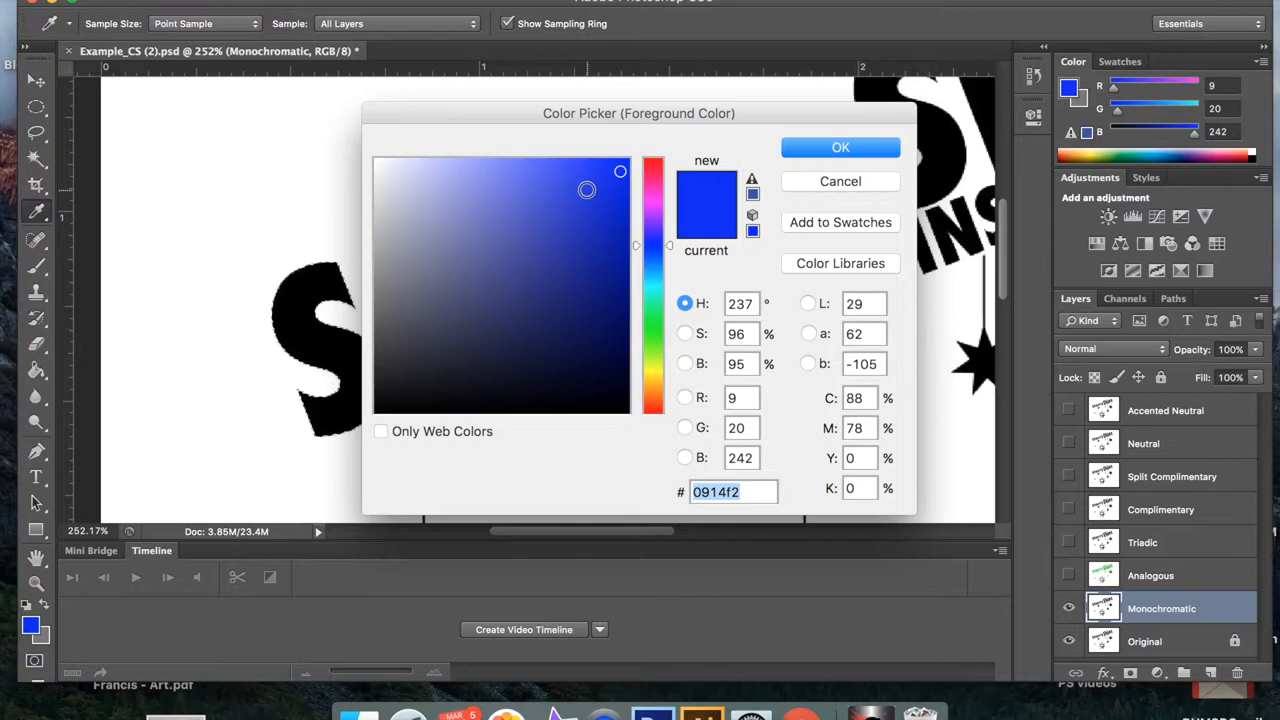
click(624, 250)
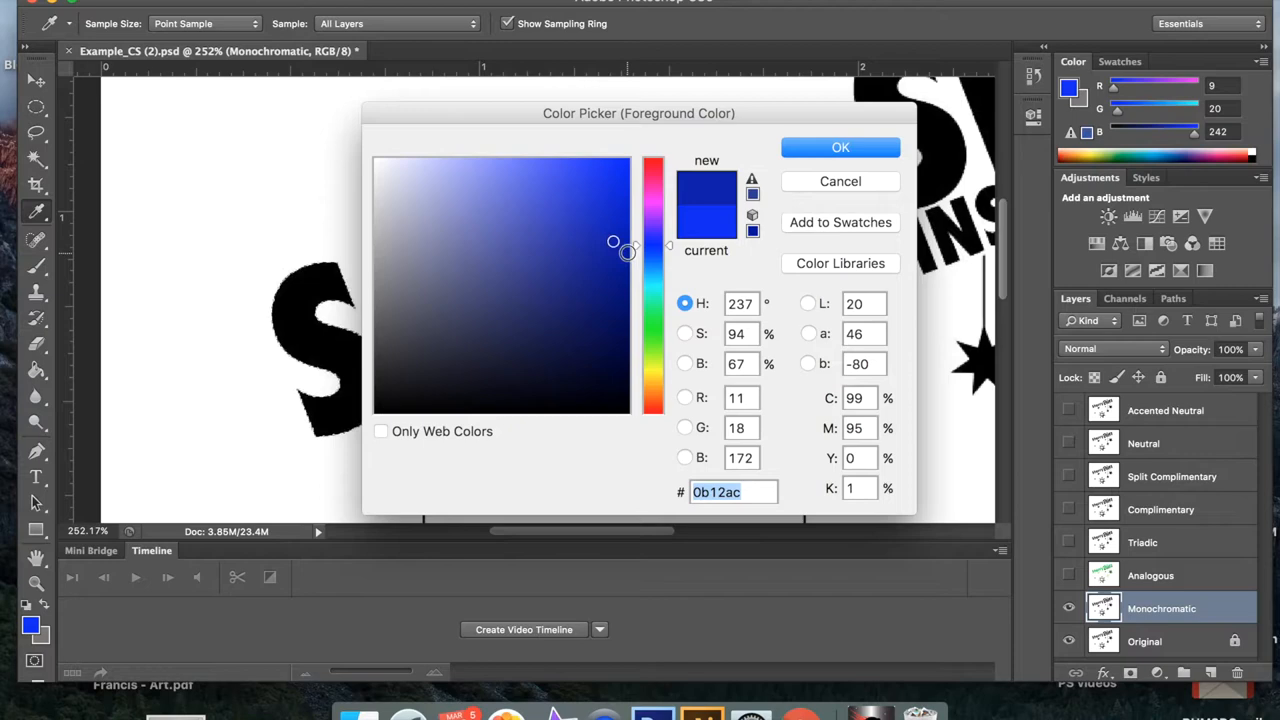
click(840, 148)
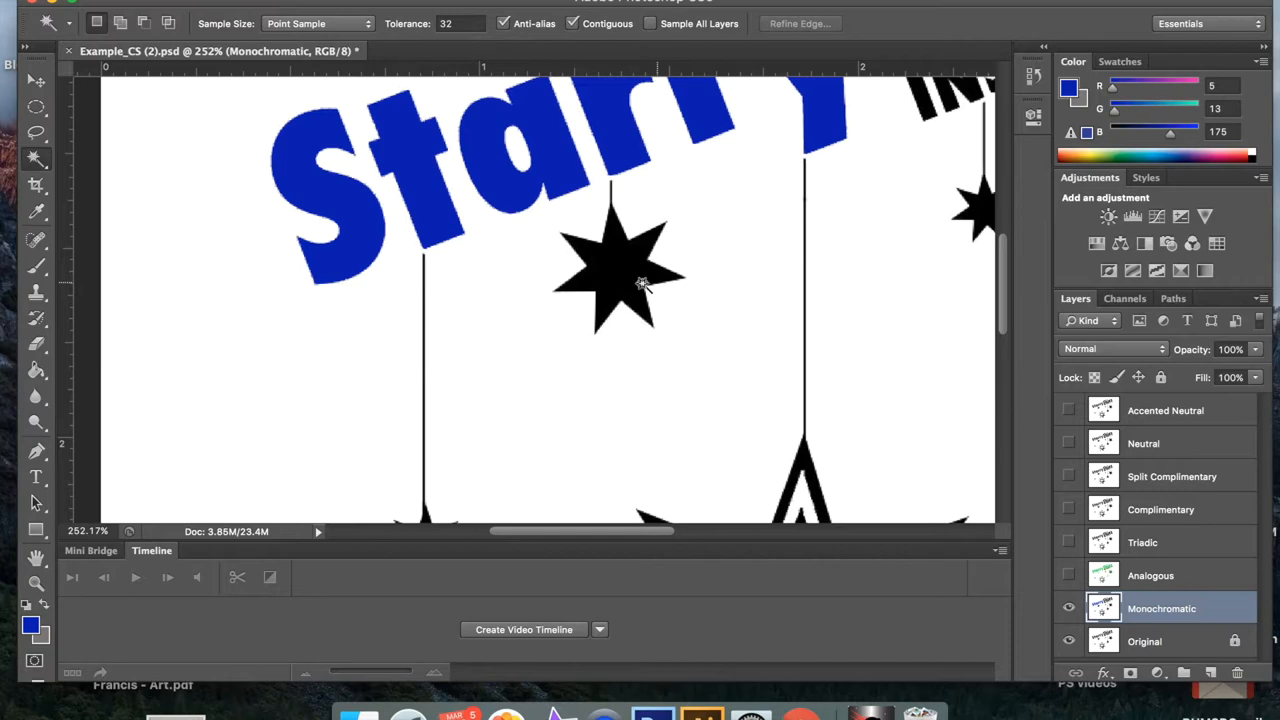
Set the foreground colour to pale lavender blue #b5b7f1 for the star.
click(640, 284)
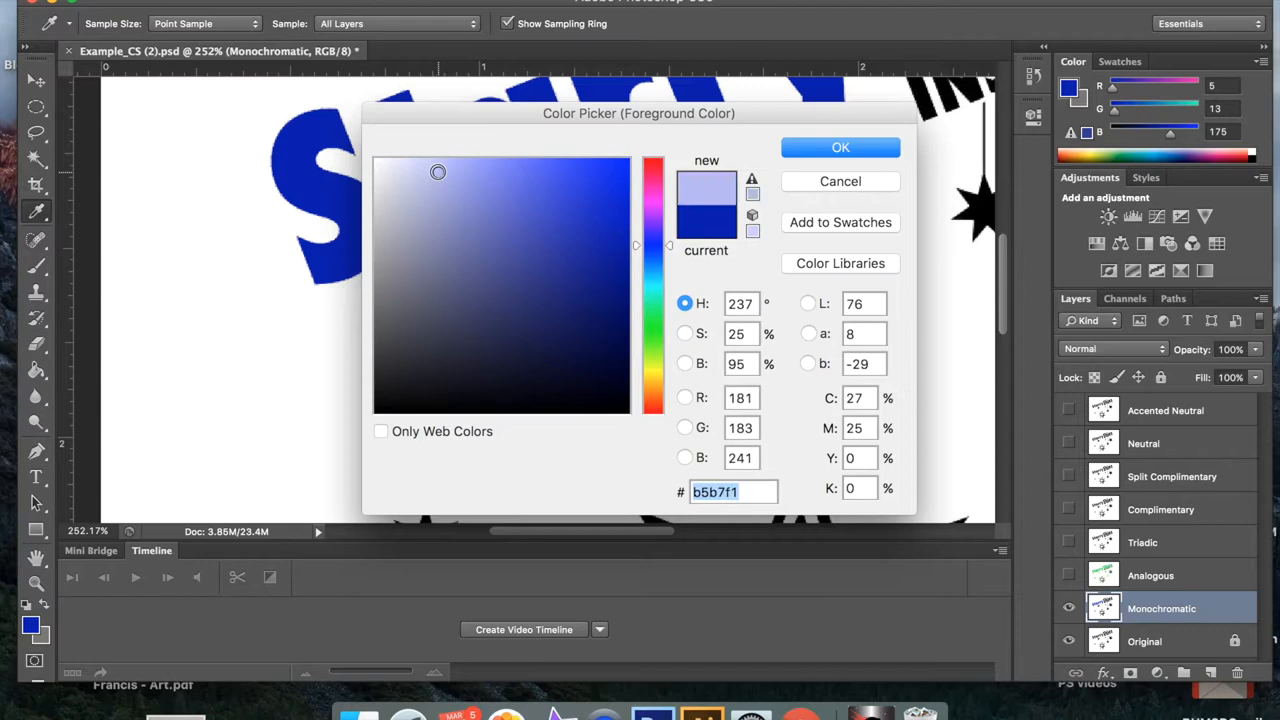
click(840, 148)
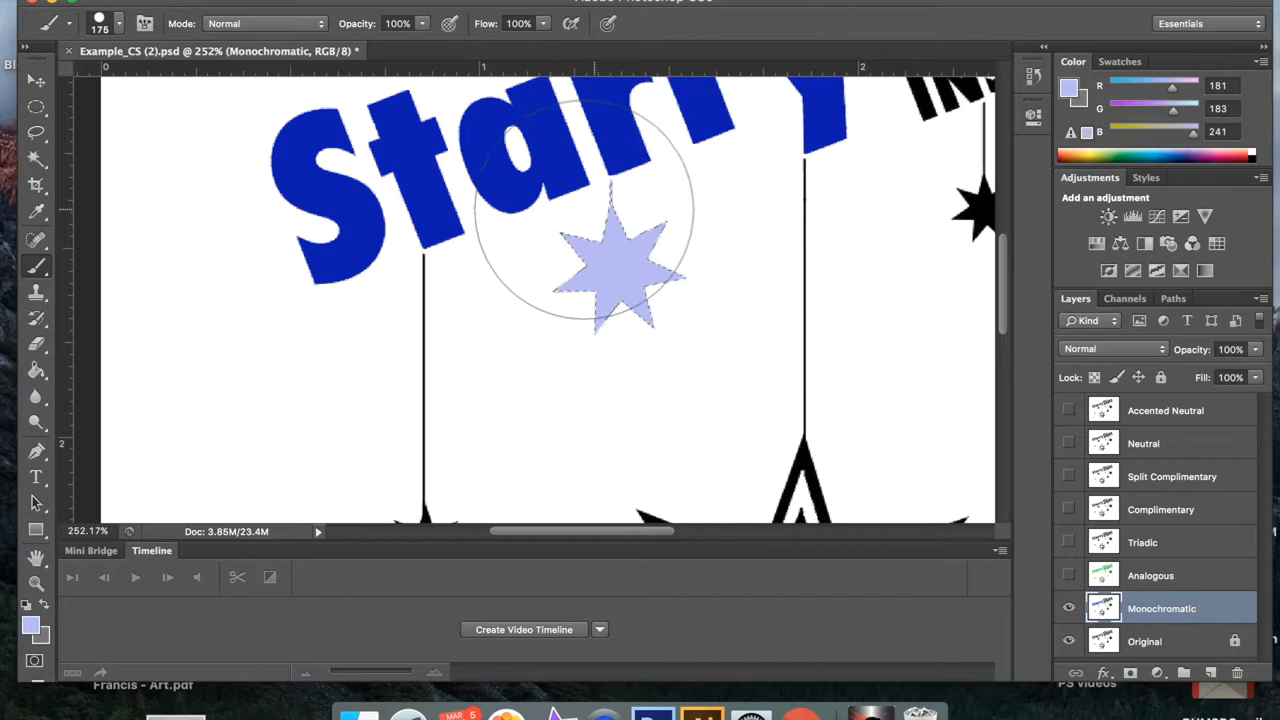
mouse_move(150, 356)
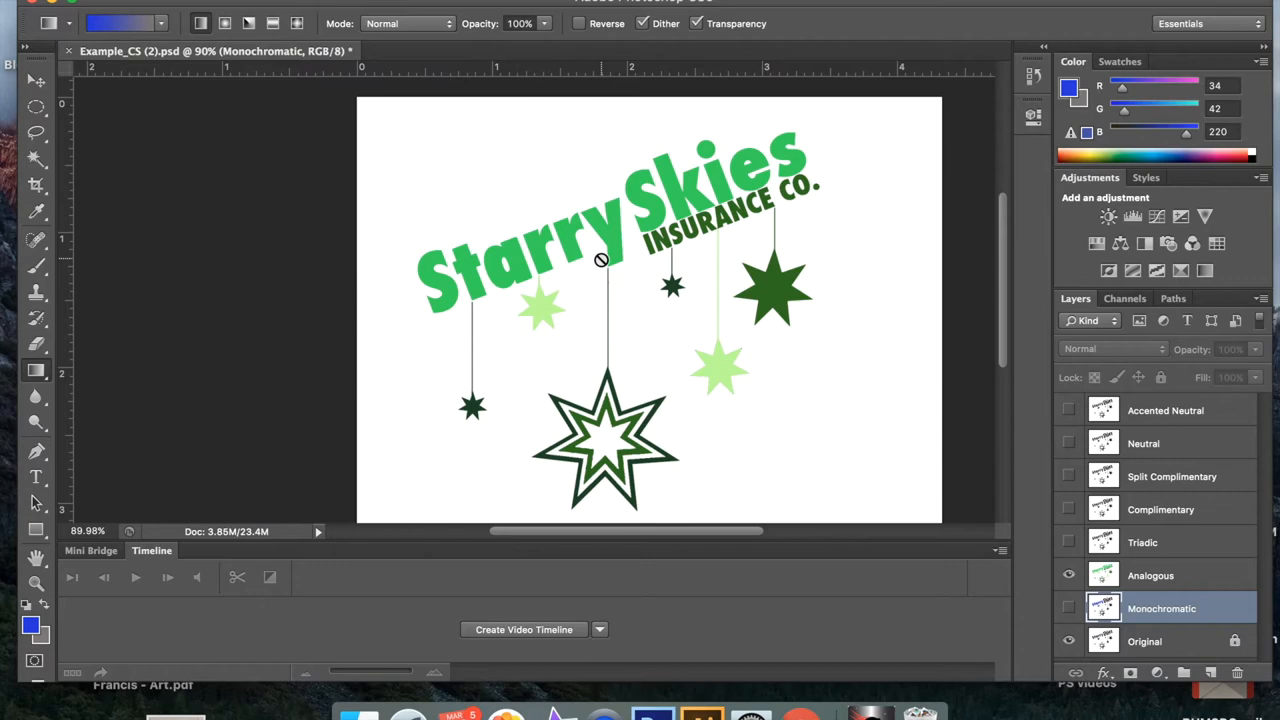
mouse_move(764, 366)
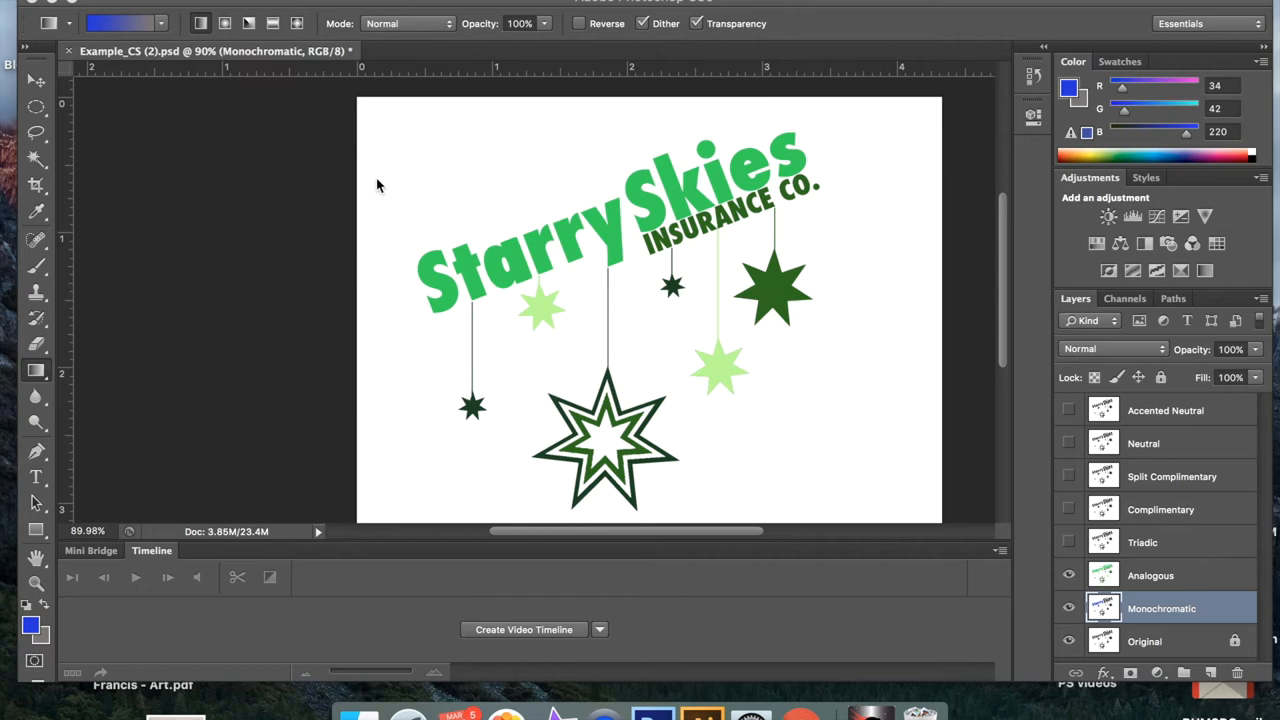
Save the document as 'Vcolor theory.psd' in Downloads, accepting Photoshop format options.
key(cmd+shift+s)
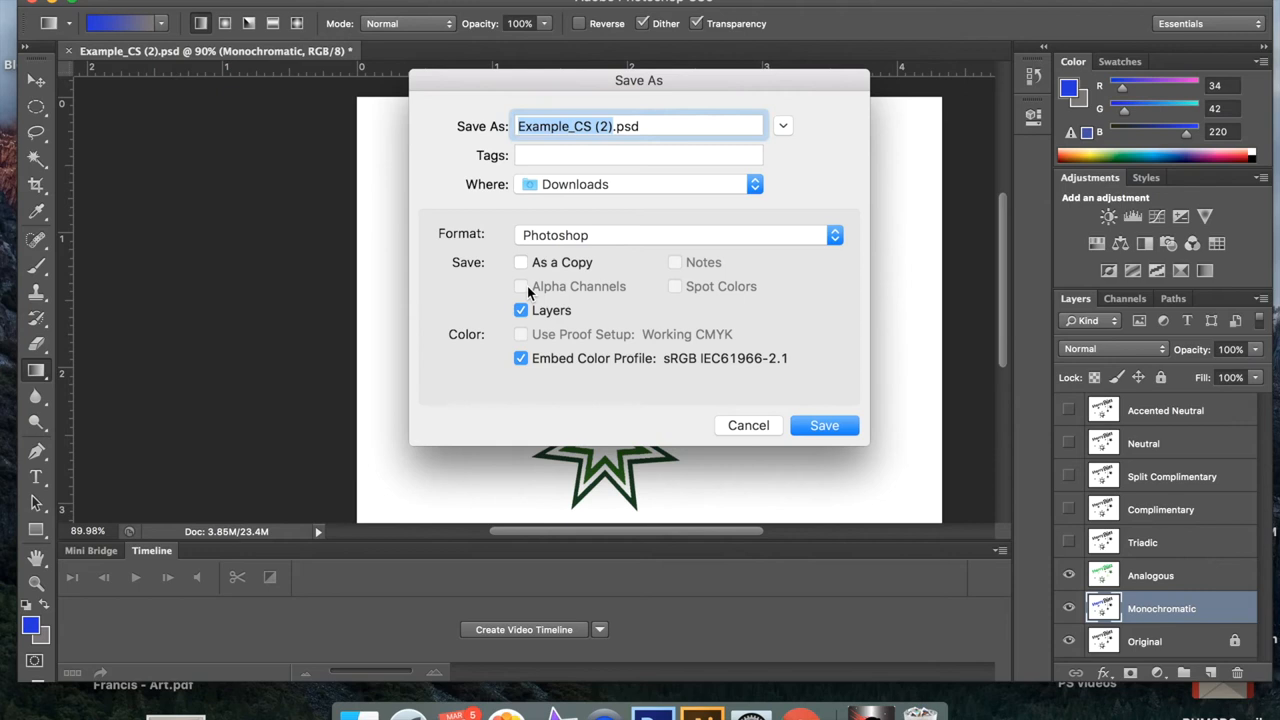
click(638, 124)
text(V)
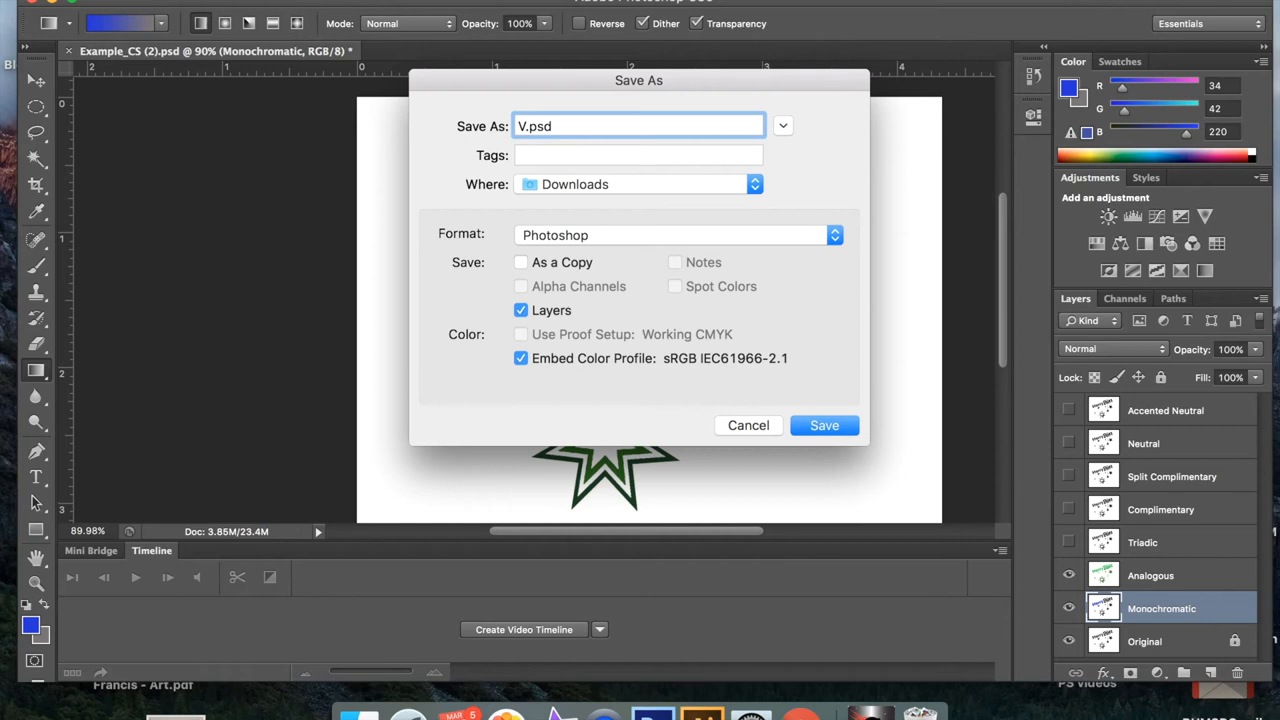
text(color theory)
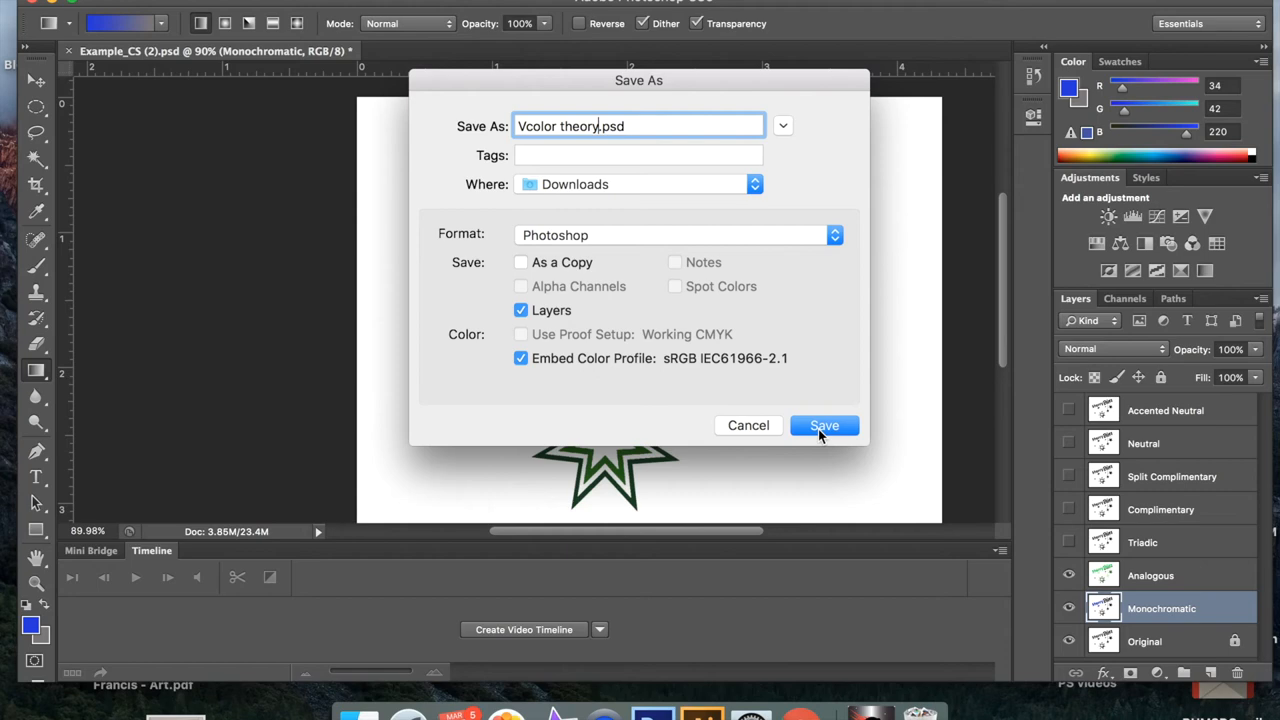
click(824, 424)
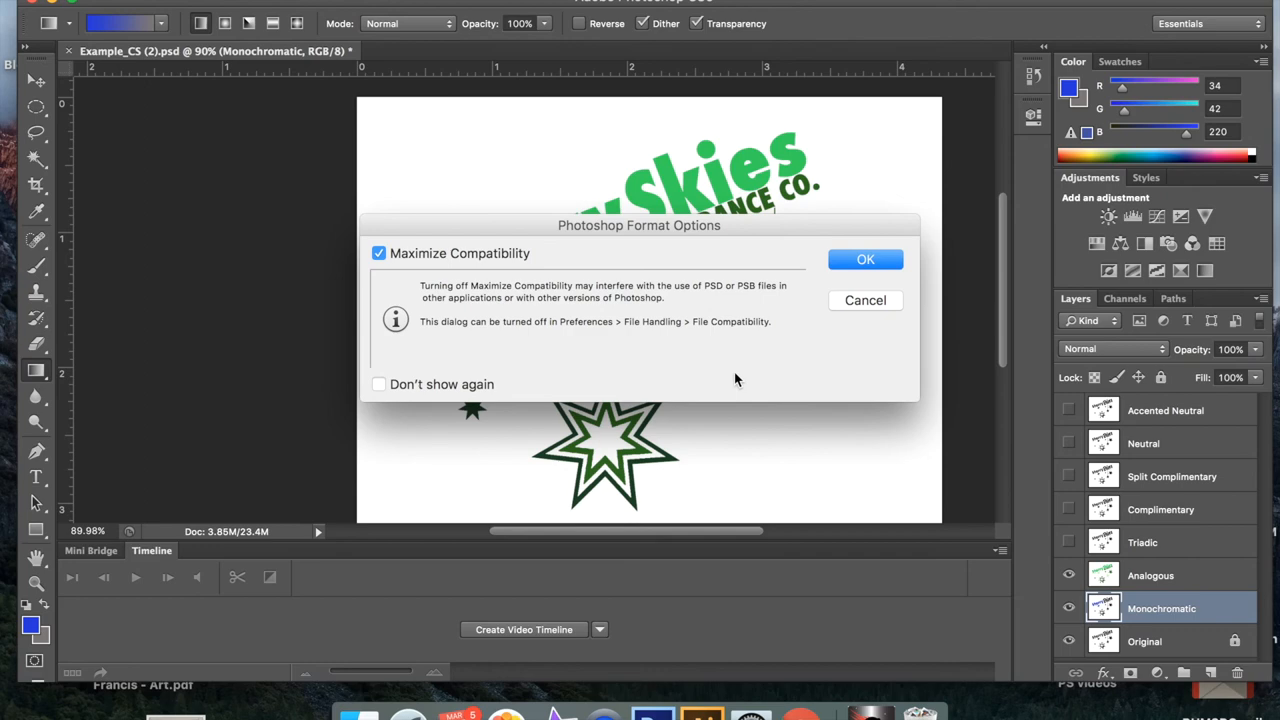
click(864, 260)
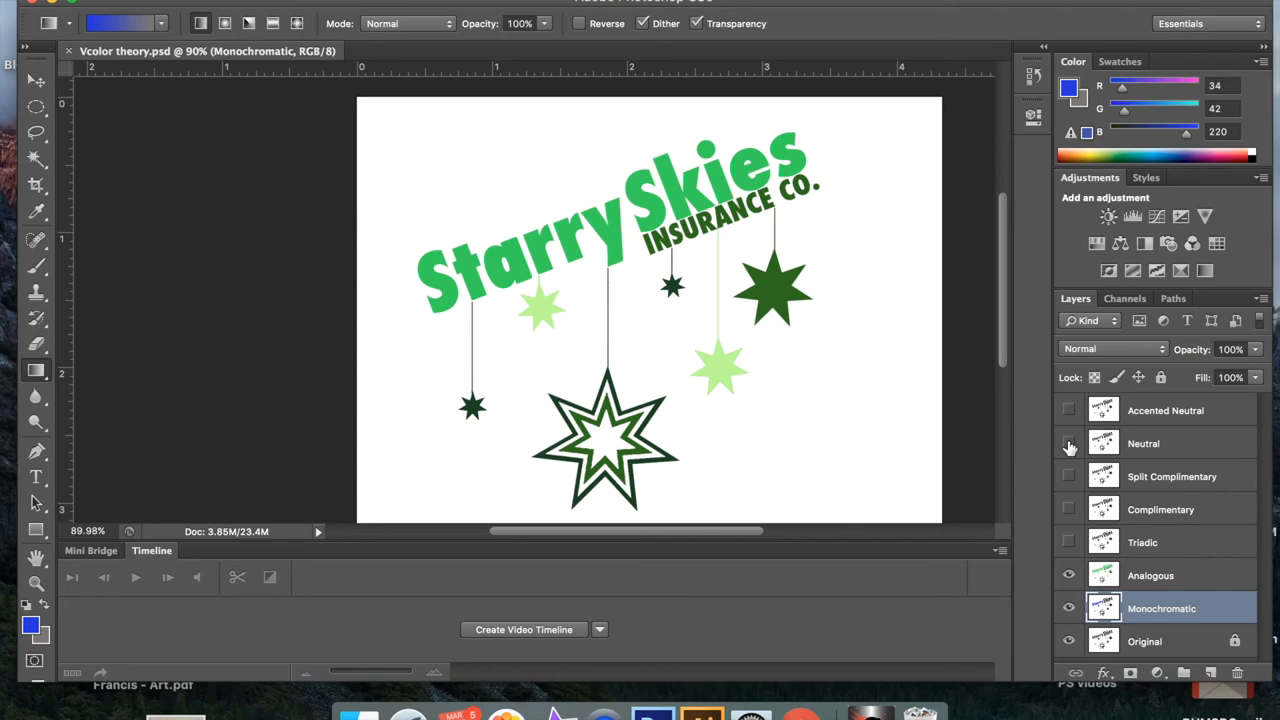